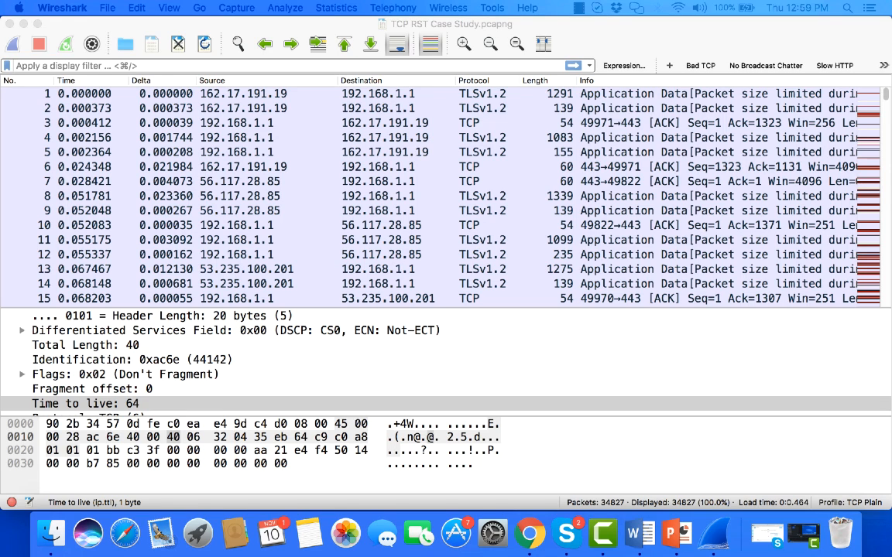
mouse_move(245, 279)
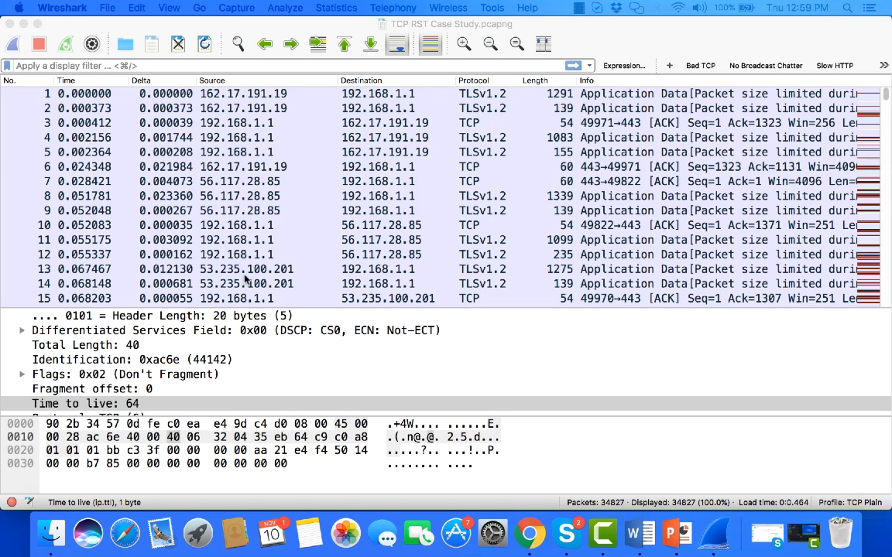
mouse_move(870, 123)
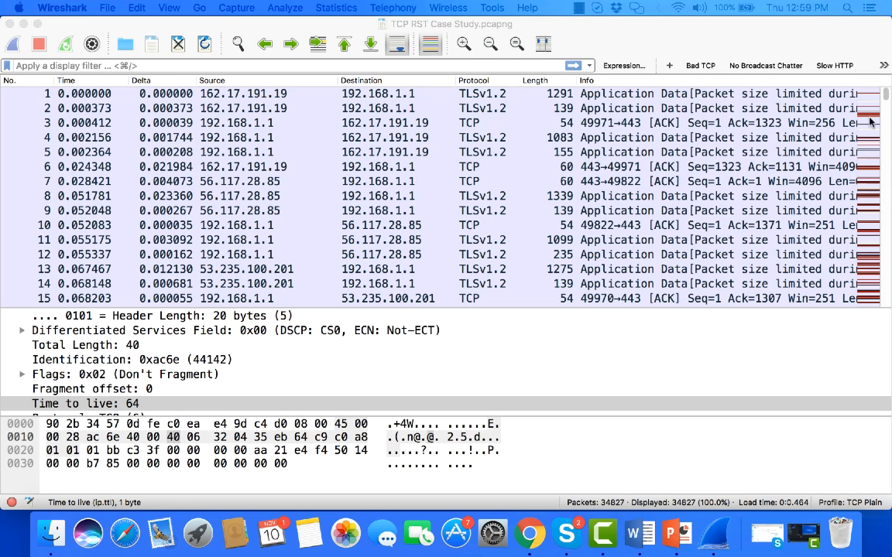
mouse_move(435, 60)
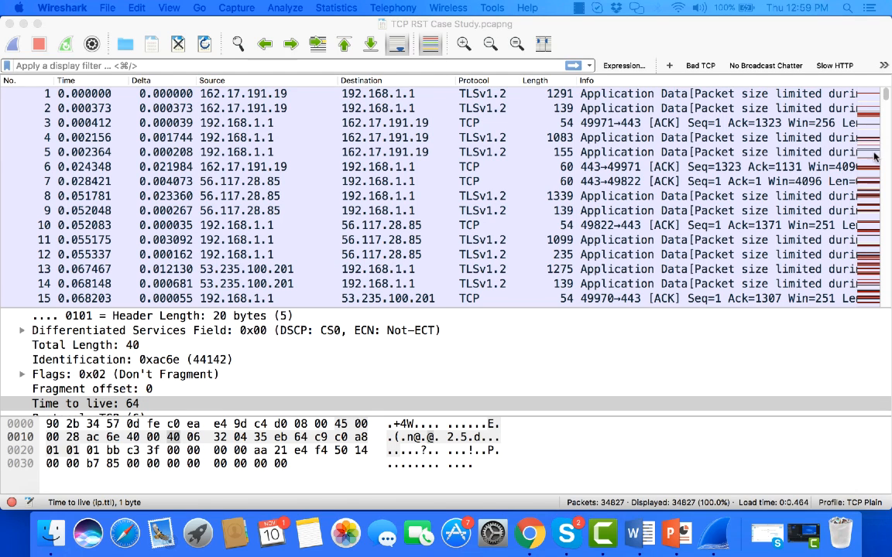
mouse_move(874, 138)
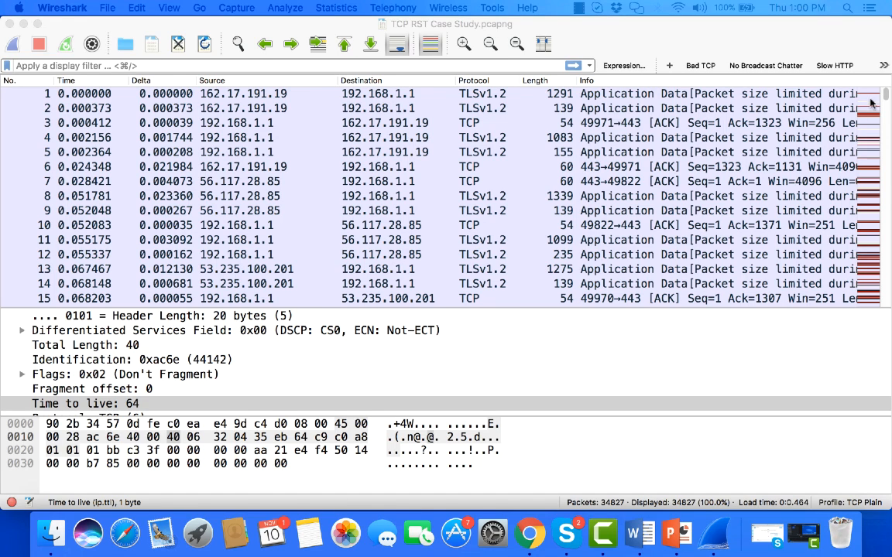
mouse_move(871, 285)
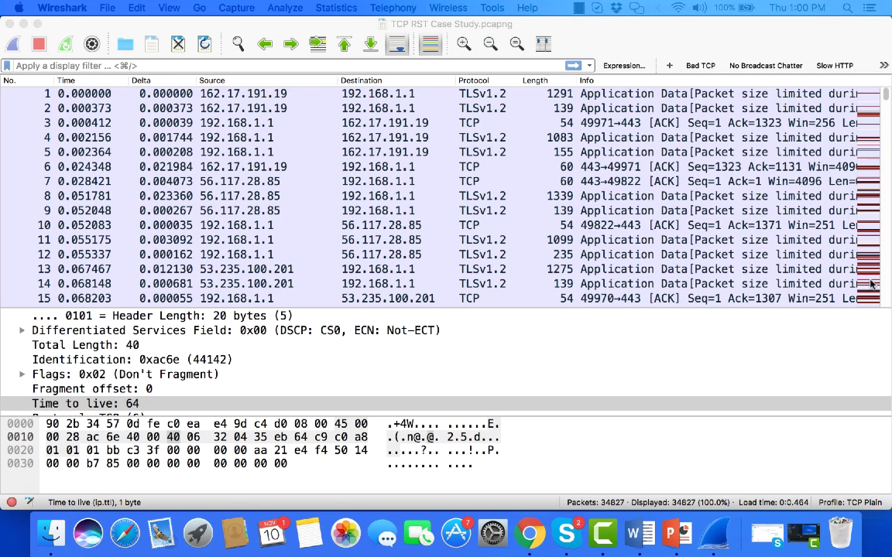
mouse_move(691, 253)
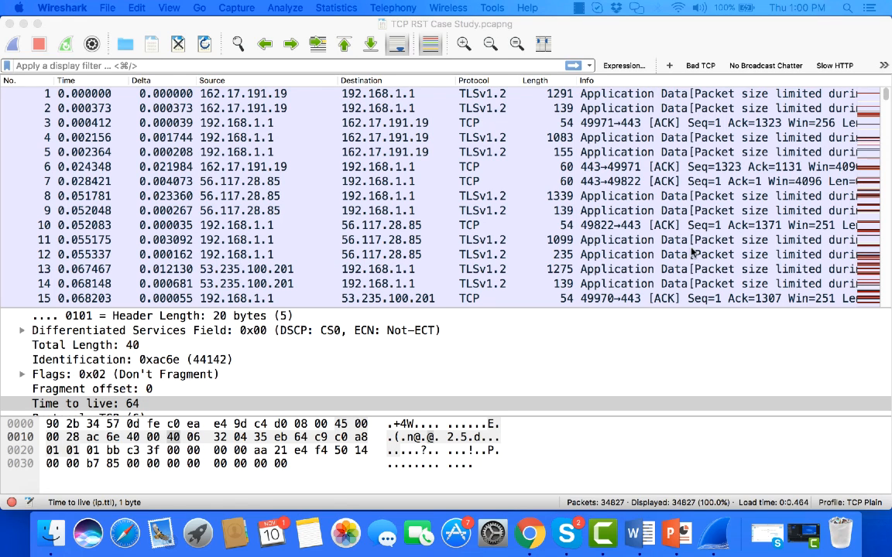
- Scroll down the packet list to the SYN packet sent to 139.254.134.238
scroll(down, 3)
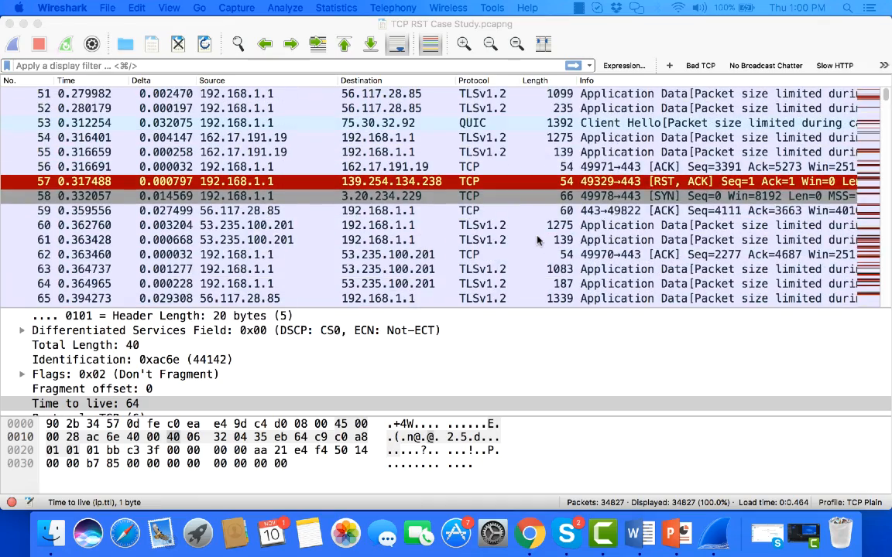
mouse_move(689, 195)
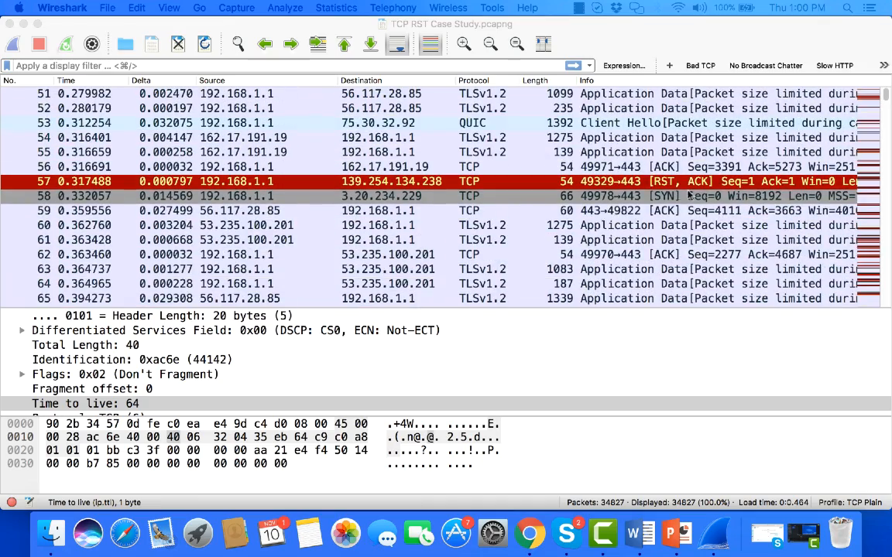
mouse_move(677, 211)
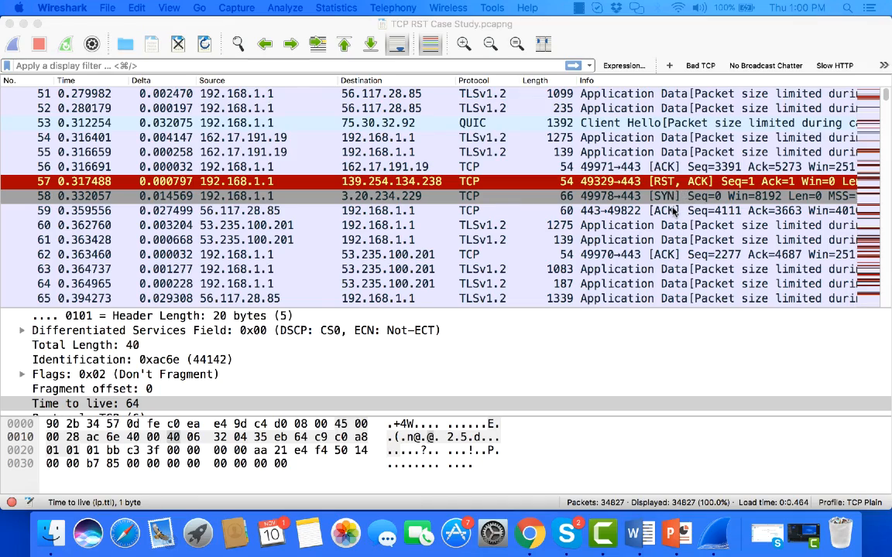
scroll(down, 3)
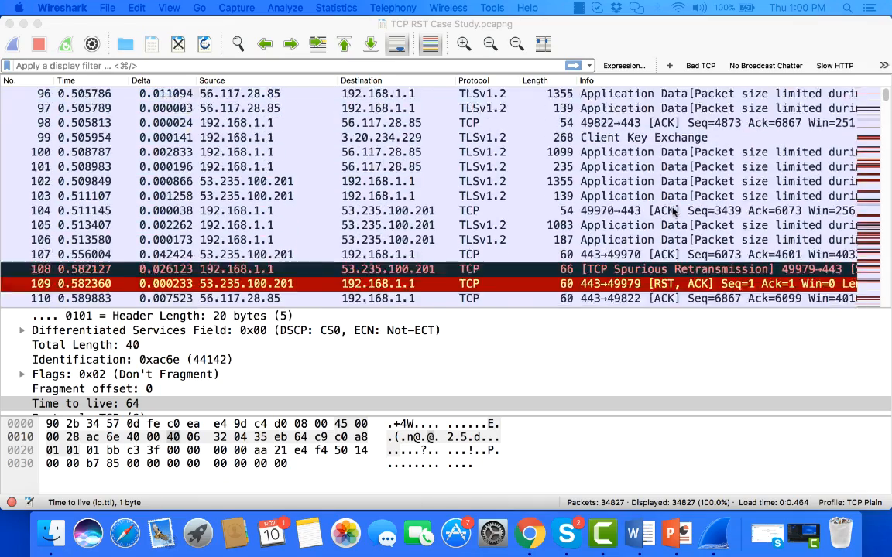
scroll(down, 3)
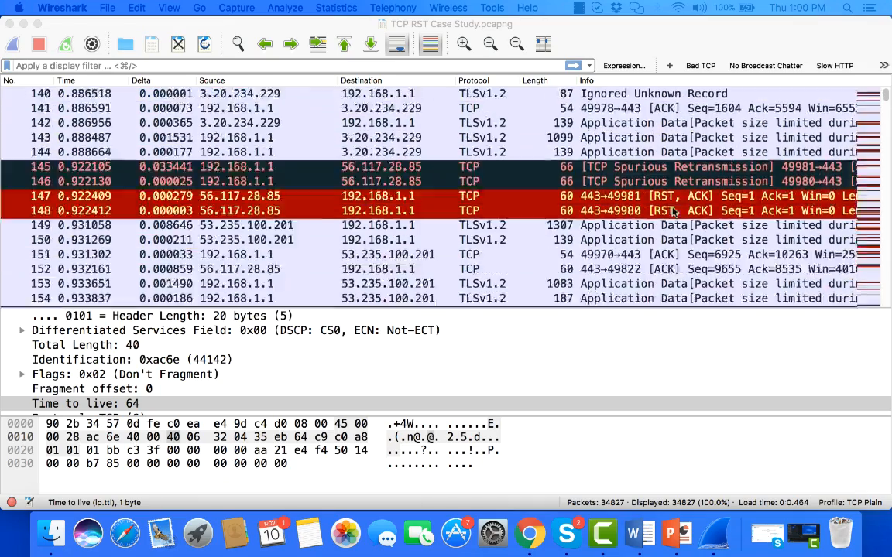
scroll(down, 3)
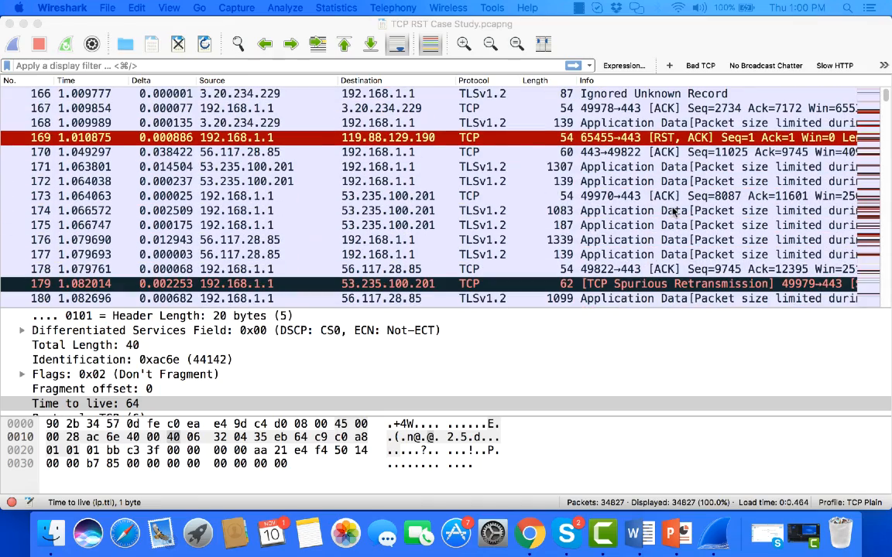
scroll(down, 3)
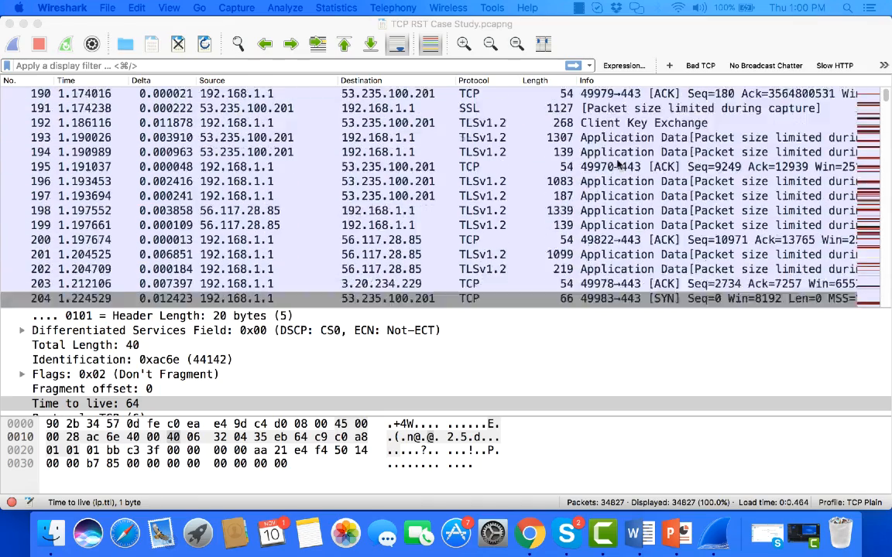
scroll(down, 3)
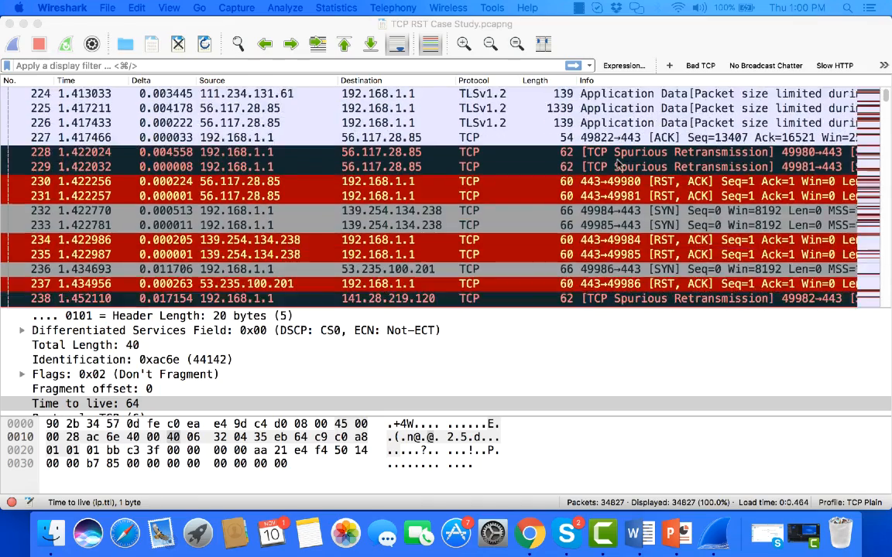
mouse_move(426, 155)
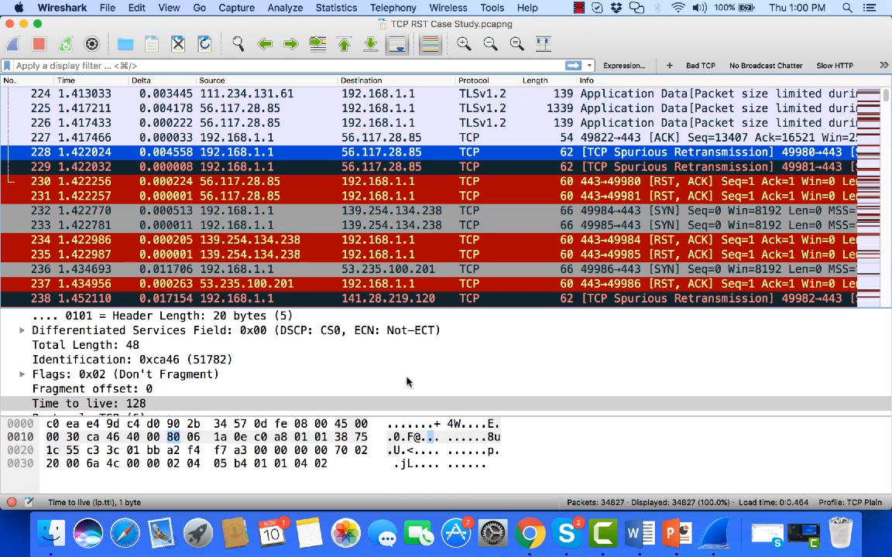
mouse_move(664, 188)
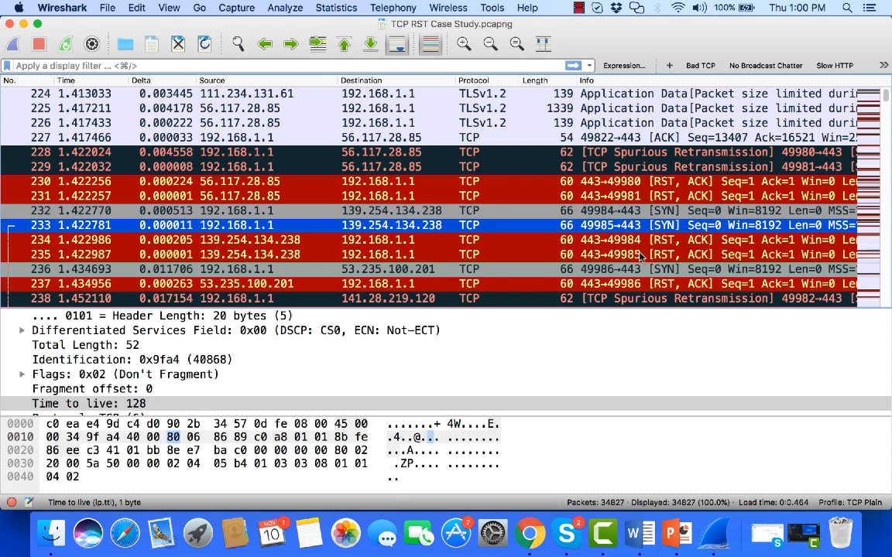
mouse_move(581, 184)
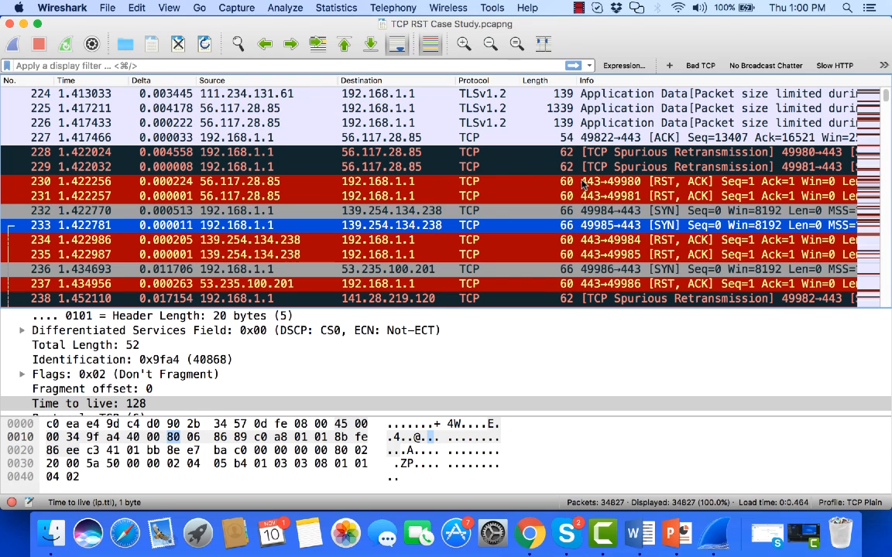
mouse_move(294, 171)
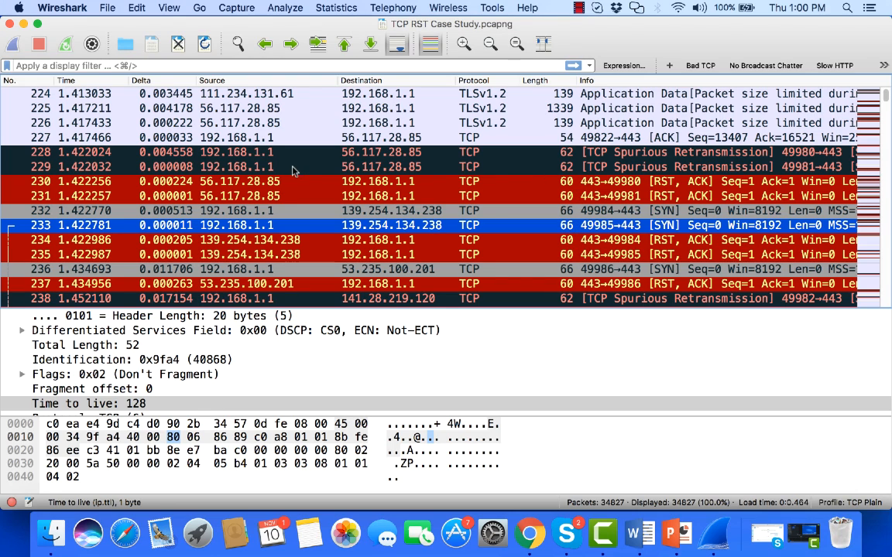
mouse_move(290, 244)
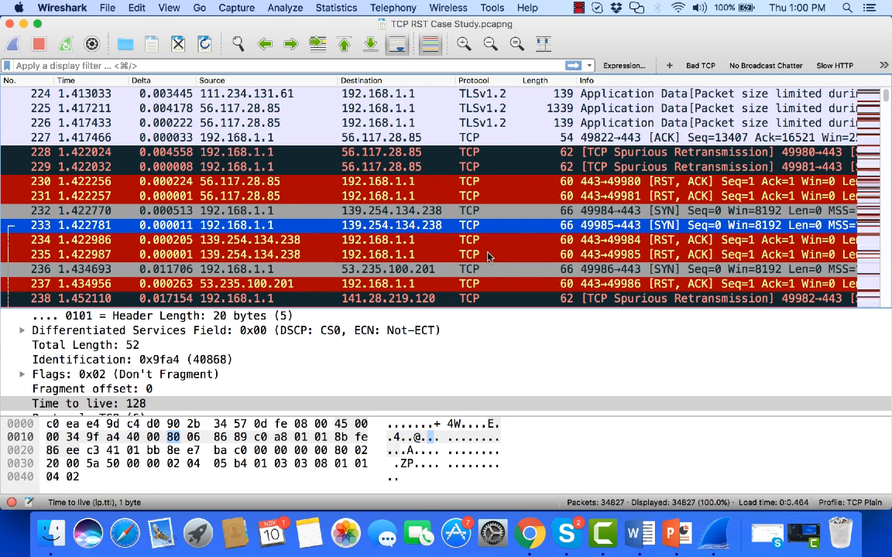
mouse_move(654, 252)
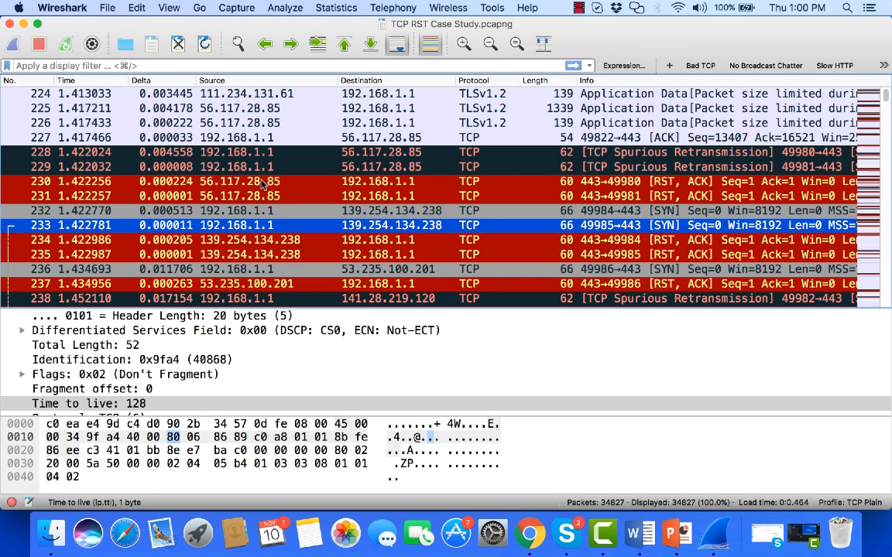
mouse_move(416, 202)
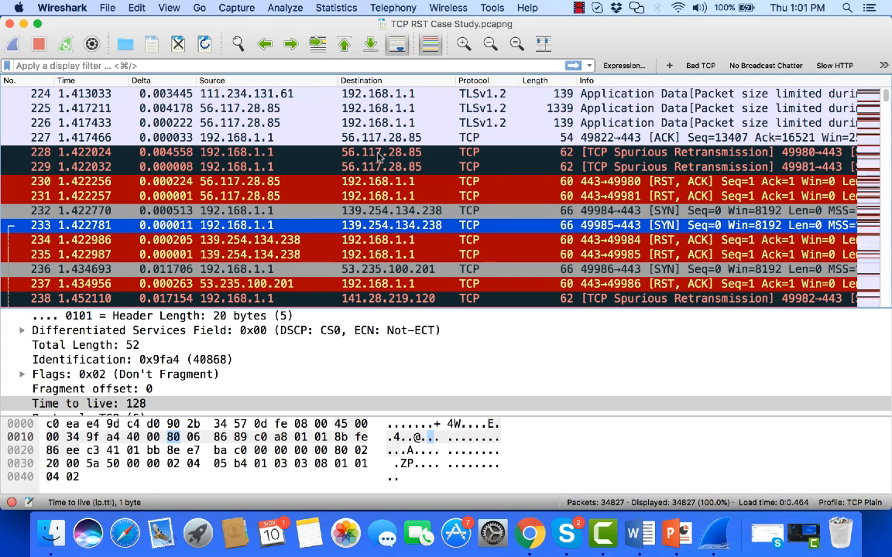
mouse_move(380, 231)
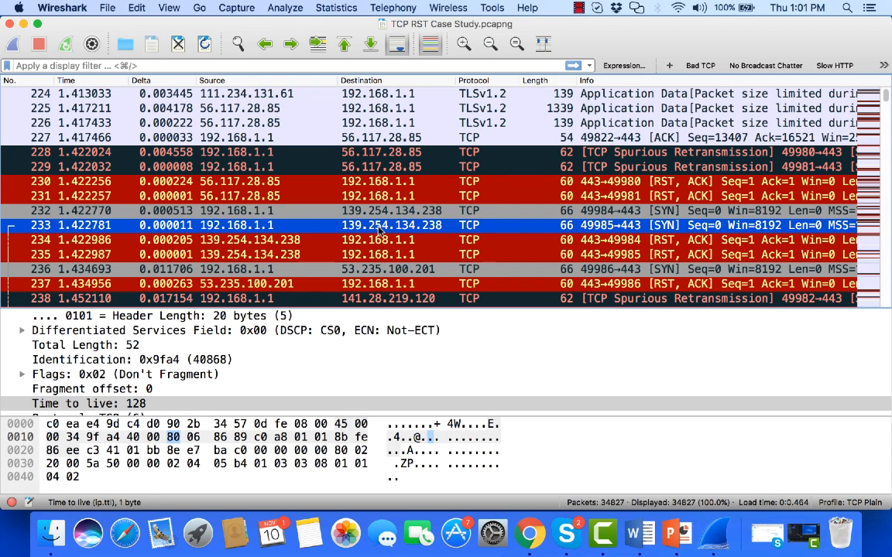
- Filter to the TCP conversation 192.168.1.1:49985 ↔ 139.254.134.238:443 from packet 233
right_click(380, 225)
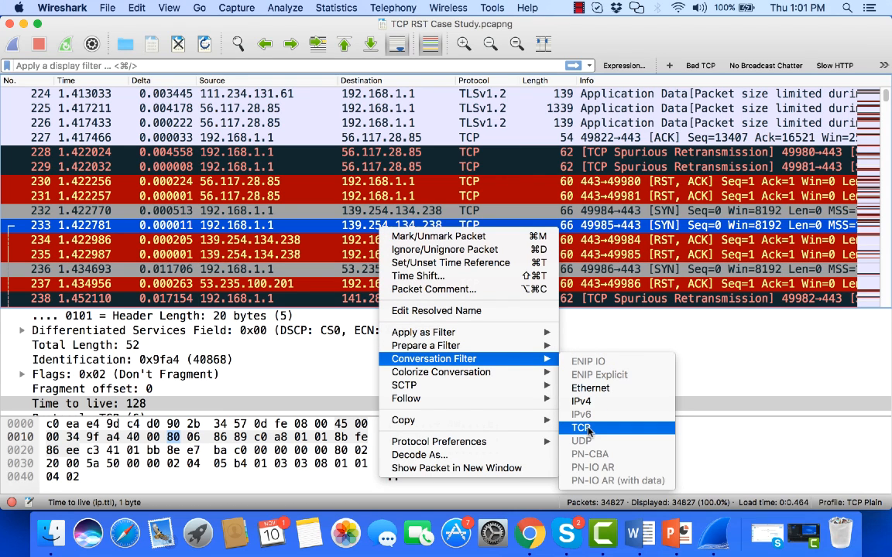
click(582, 427)
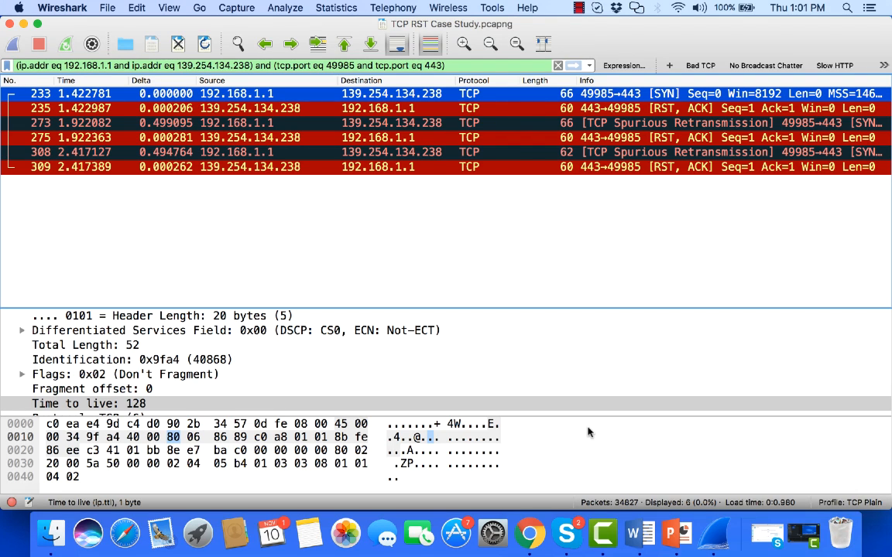
mouse_move(591, 122)
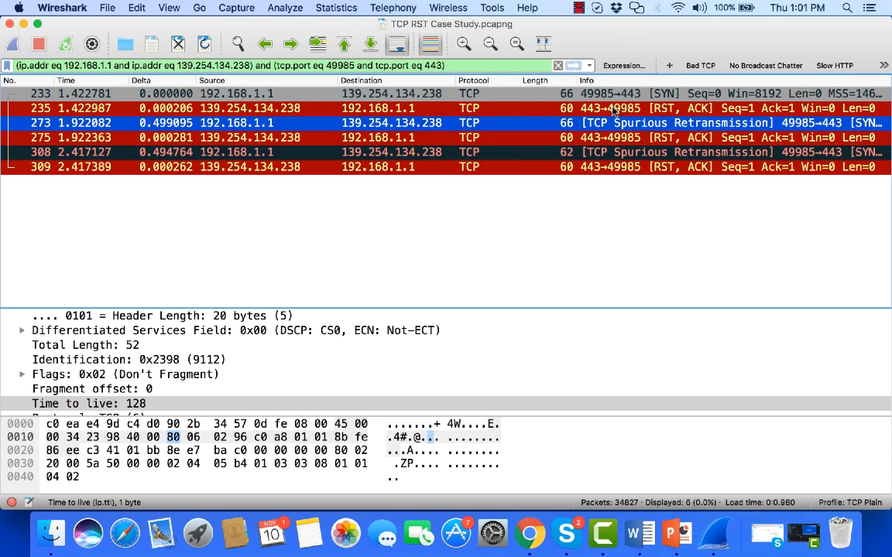
mouse_move(610, 130)
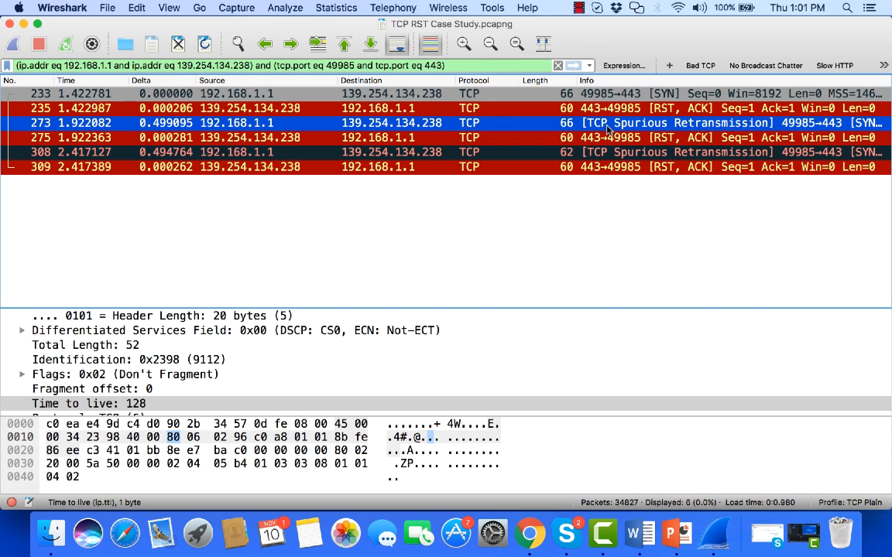
mouse_move(681, 163)
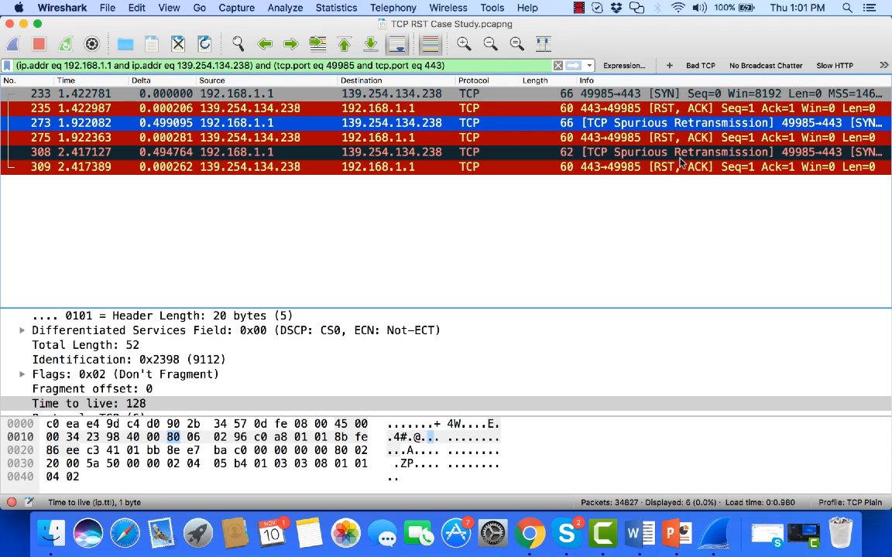
mouse_move(680, 110)
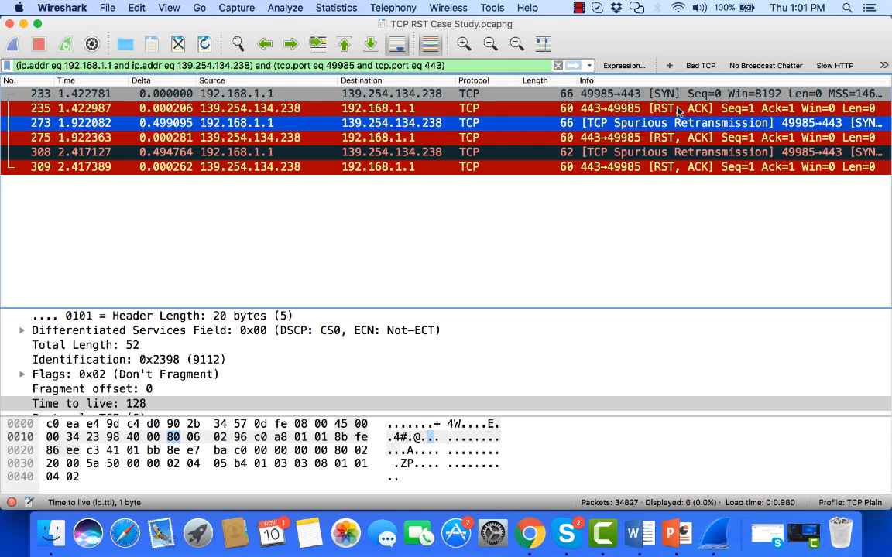
mouse_move(672, 171)
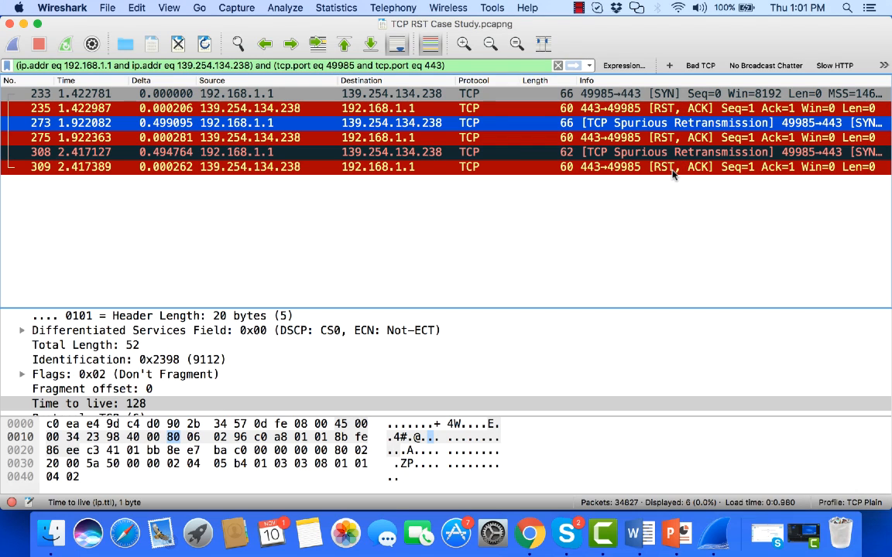
mouse_move(351, 310)
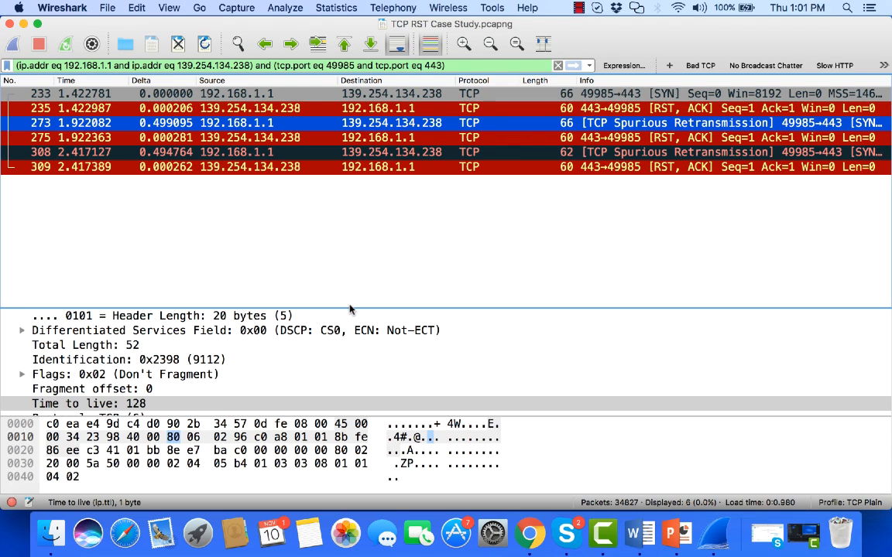
- Enlarge the details pane and expand packet 235's TCP flags to select Reset: Set
drag(353, 308, 356, 188)
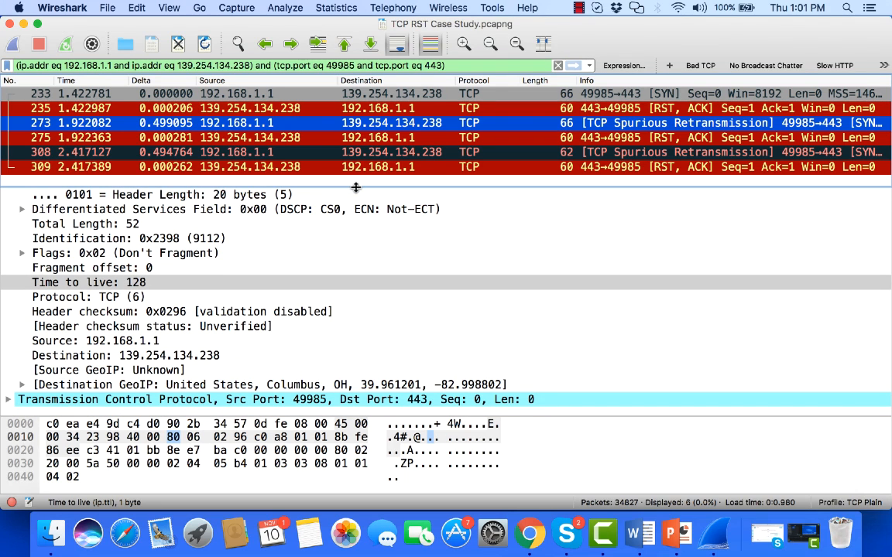
click(387, 108)
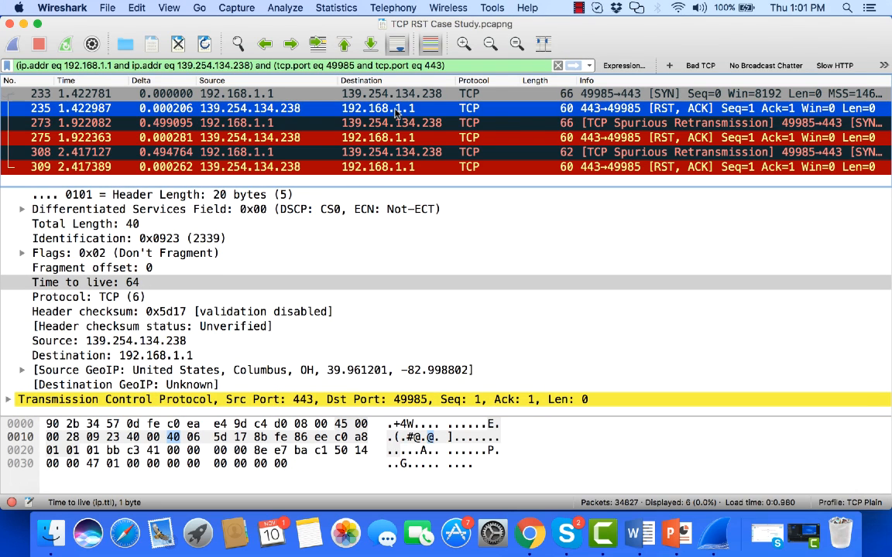
mouse_move(325, 302)
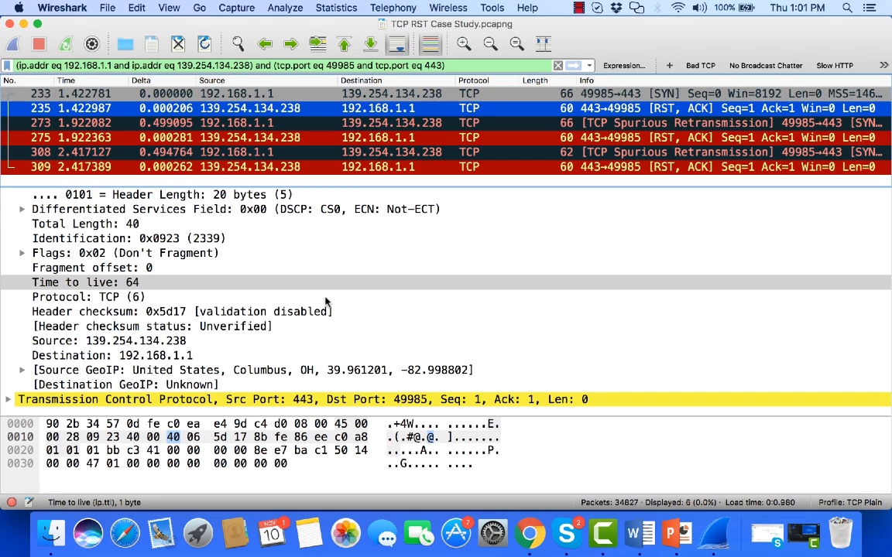
click(9, 224)
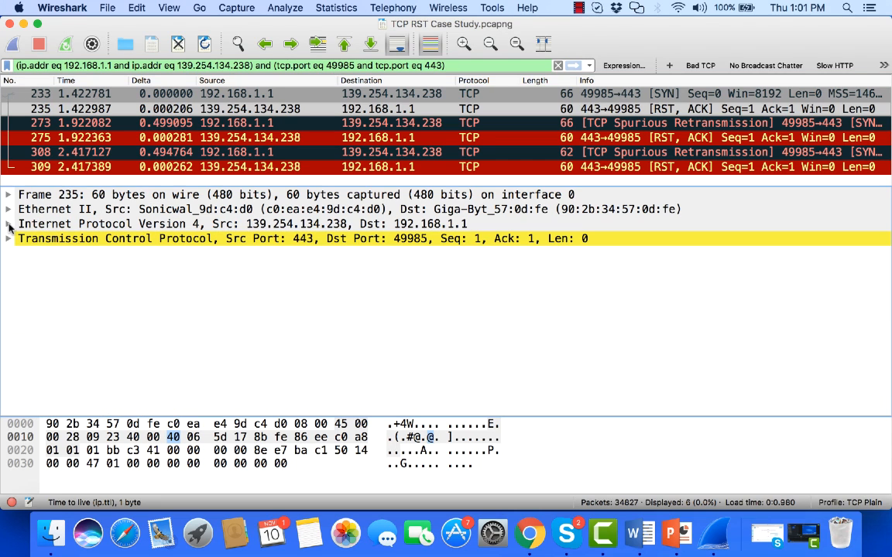
click(8, 239)
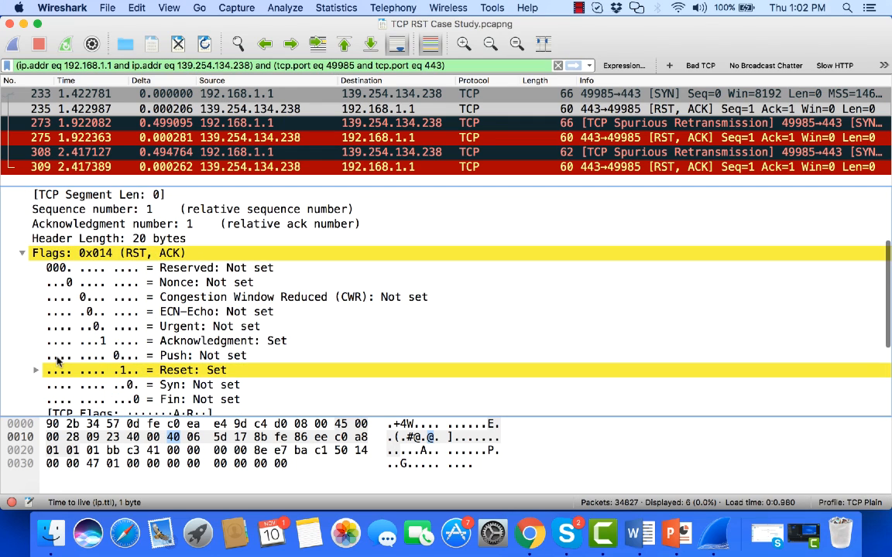
click(193, 370)
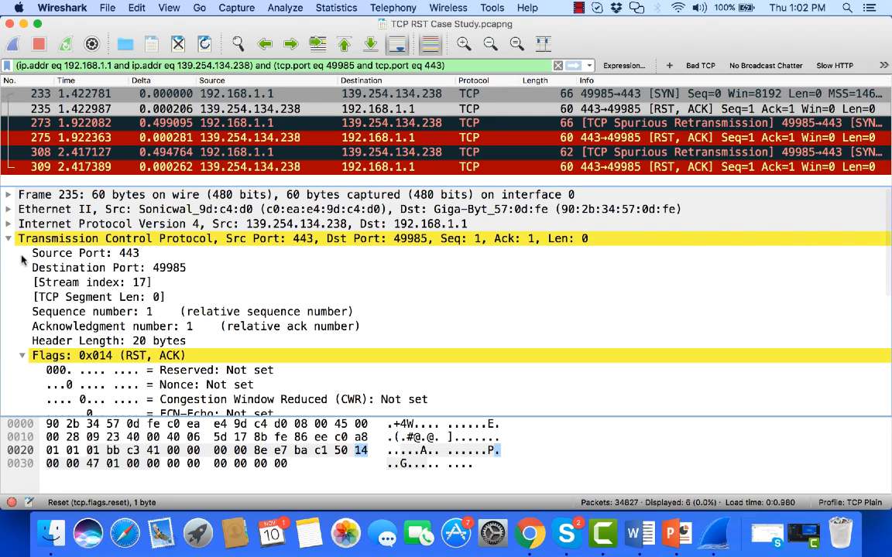
- Expand packet 235's IPv4 header and select its Time to live: 64 field
click(8, 239)
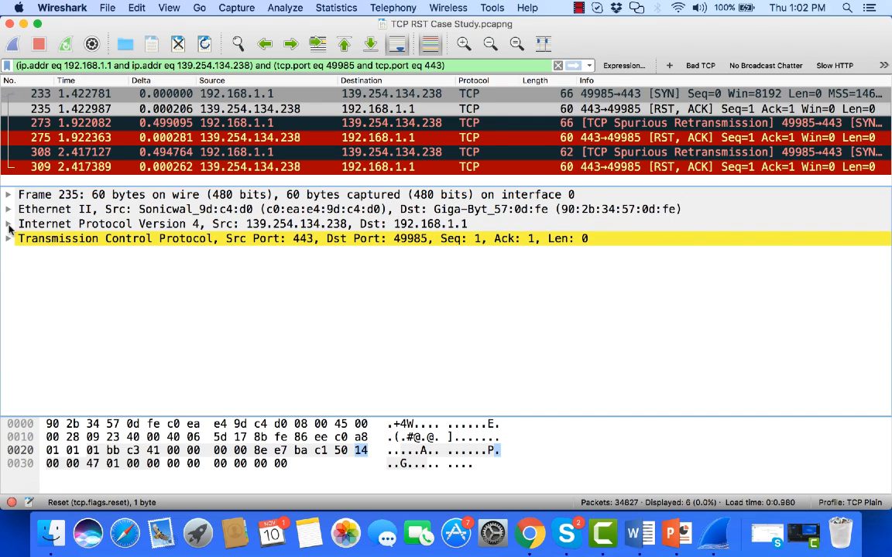
click(8, 224)
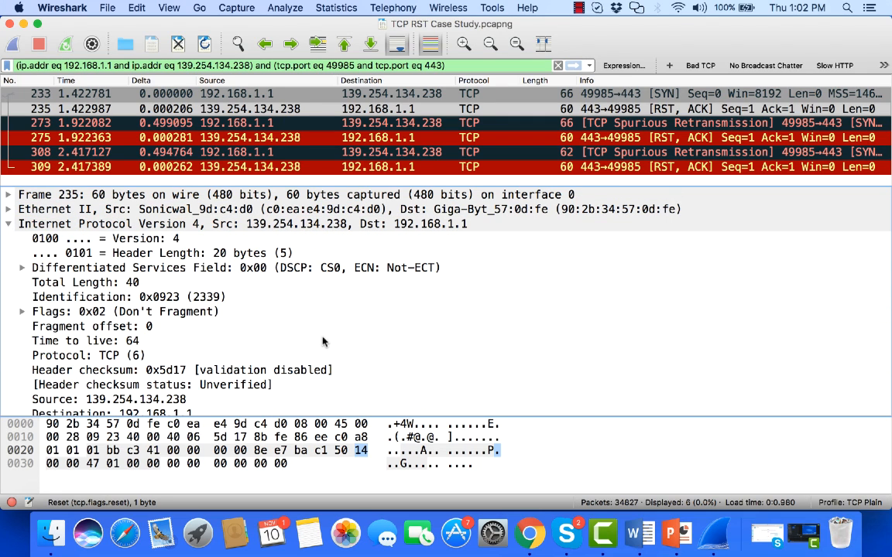
scroll(down, 3)
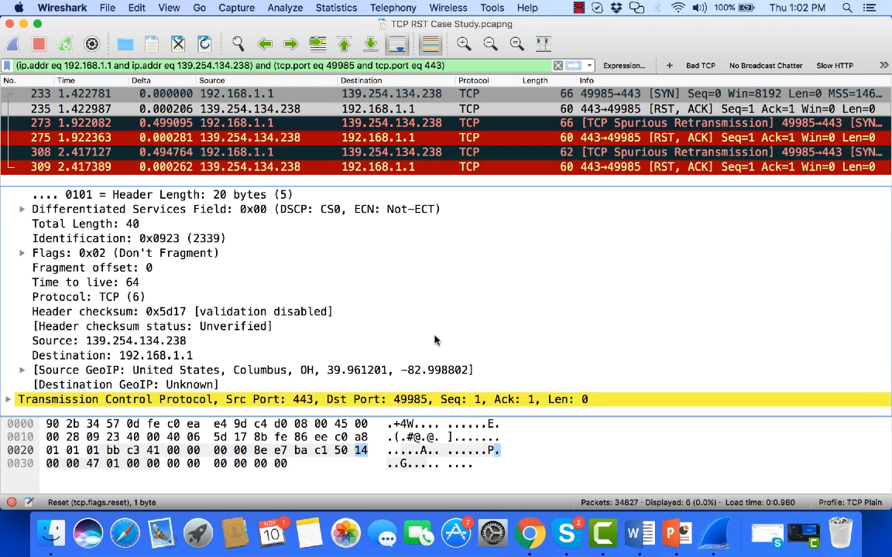
mouse_move(263, 311)
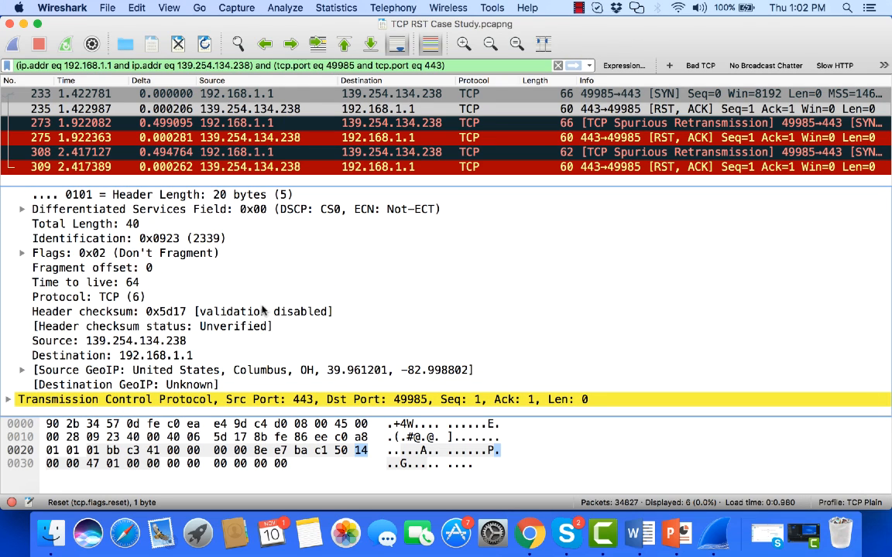
click(101, 282)
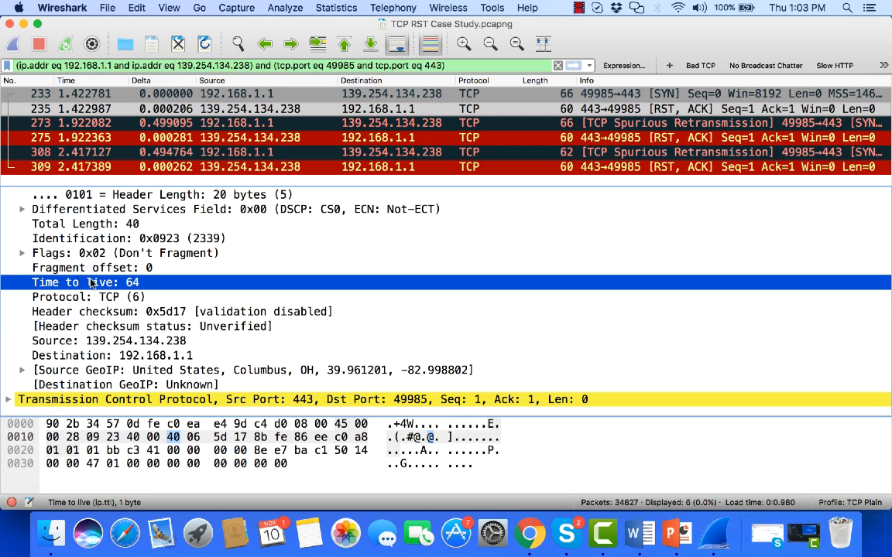
mouse_move(245, 116)
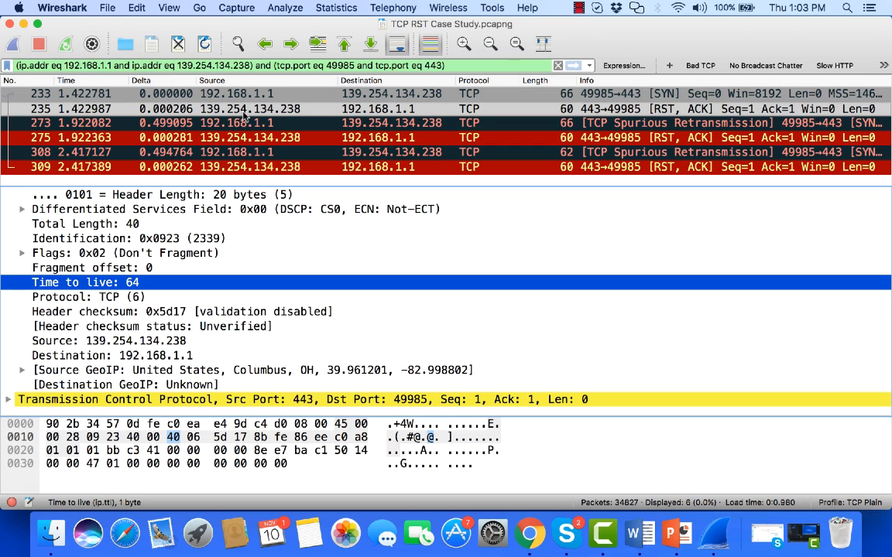
mouse_move(84, 321)
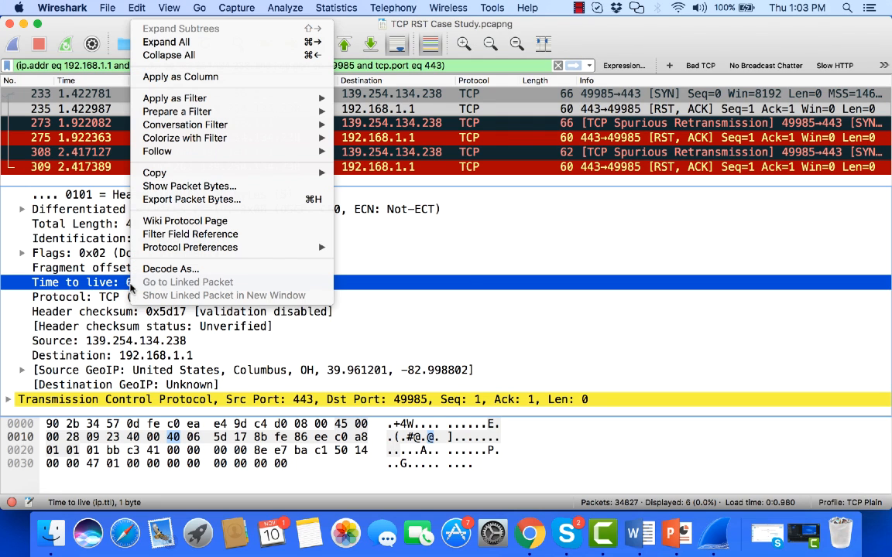
- Apply the Time to live field as a packet list column
click(180, 76)
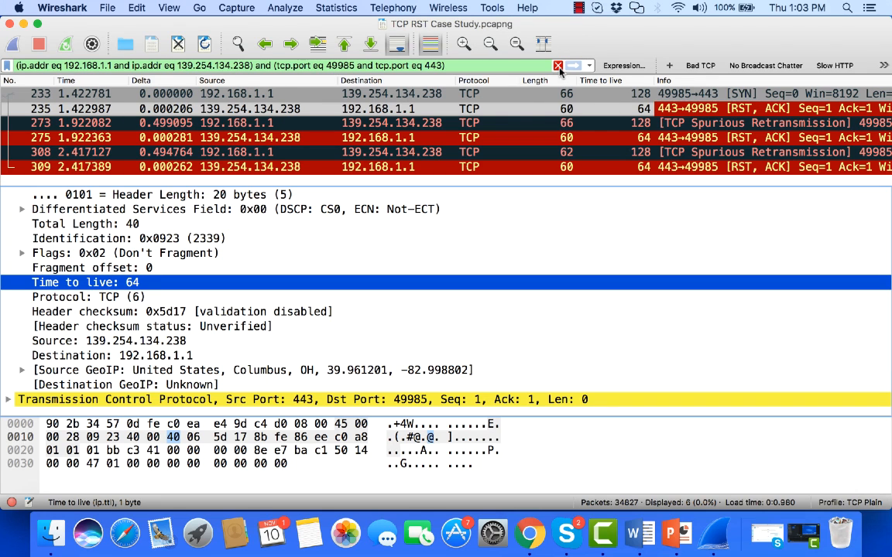
- Clear the conversation filter and compare TTLs of a TLS packet (53) and packet 247 (128)
click(557, 65)
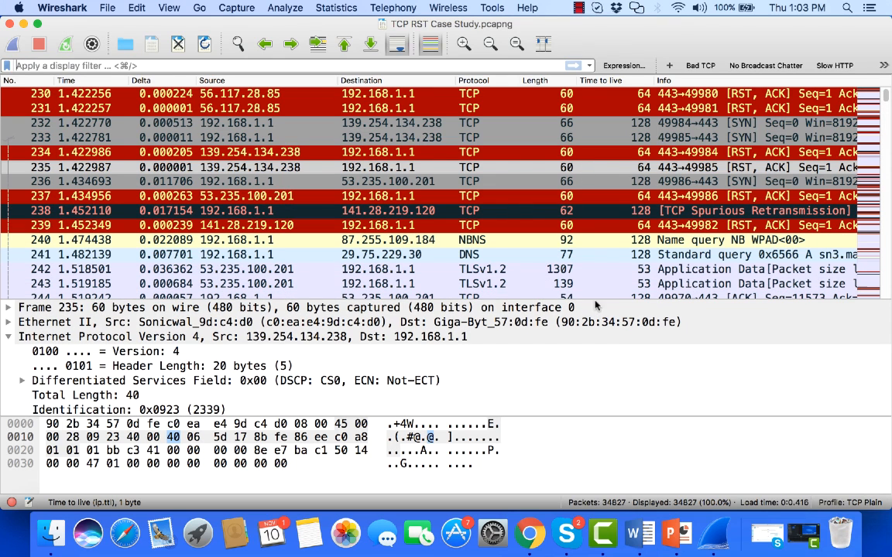
mouse_move(665, 262)
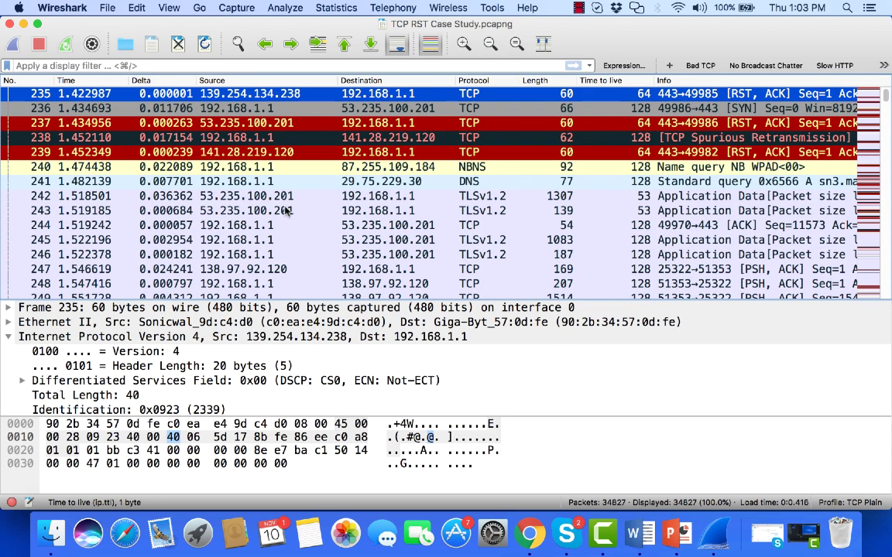
click(310, 195)
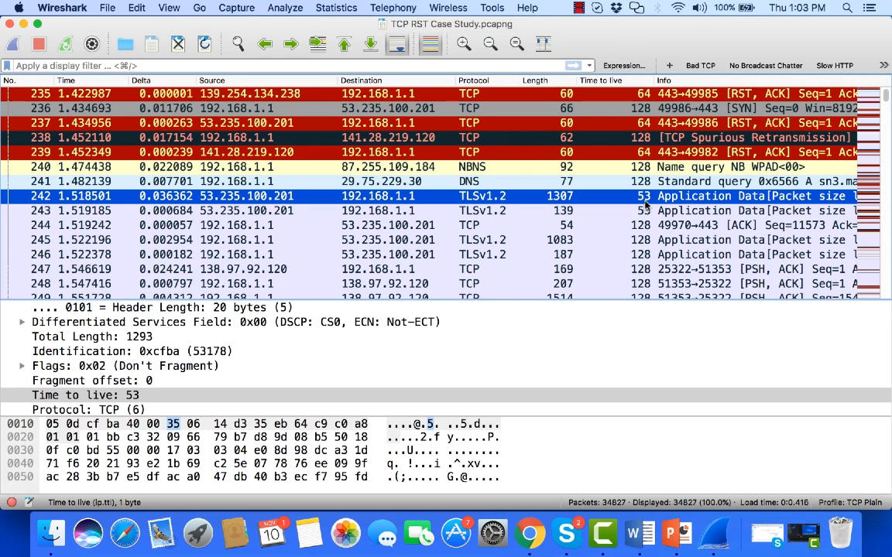
click(310, 269)
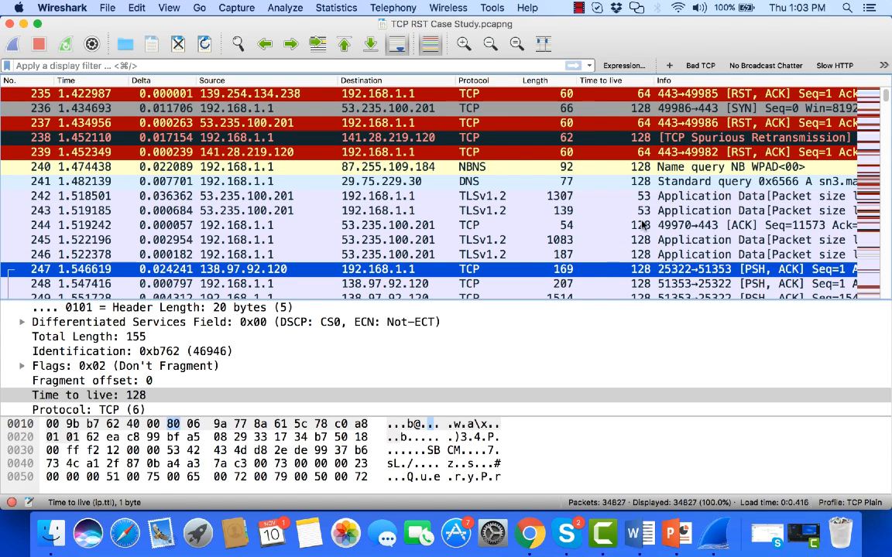
scroll(up, 3)
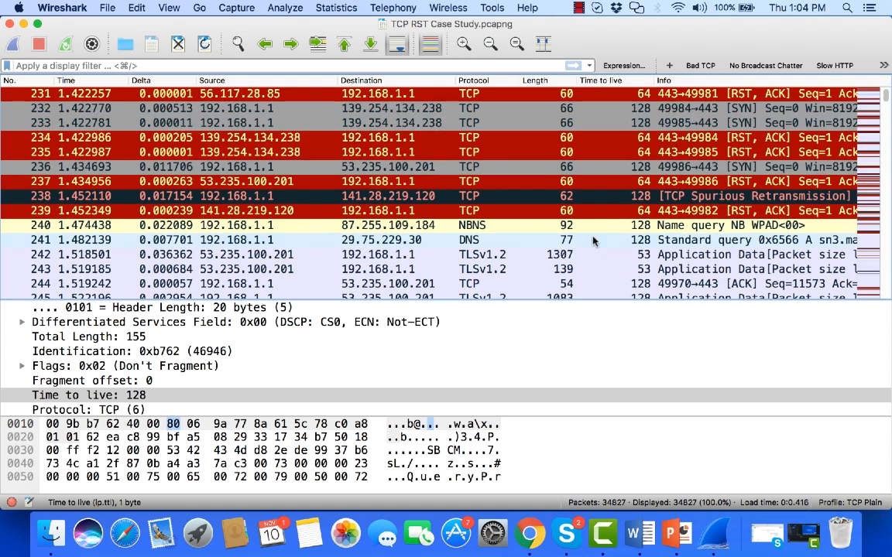
scroll(up, 3)
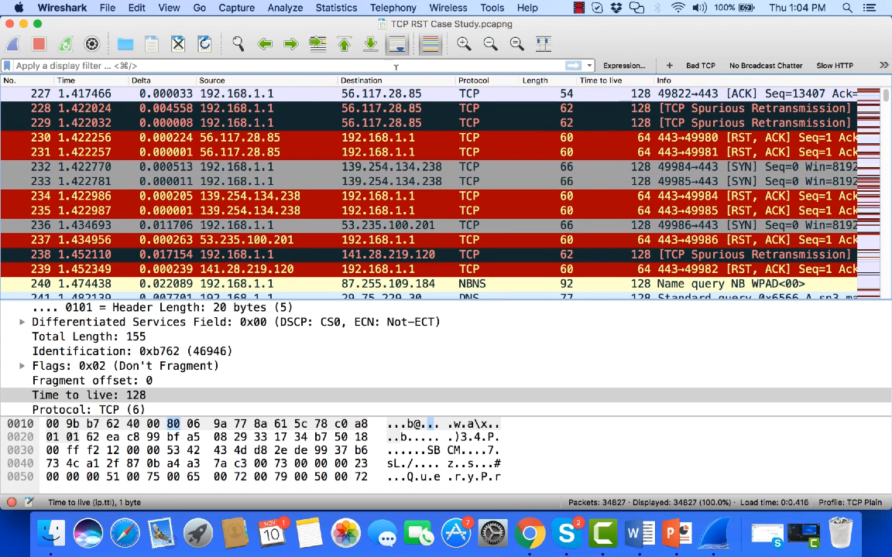
- Apply the tcp.flags.reset == 1 display filter and scroll through the 3,181 reset packets
text(tcp.flag)
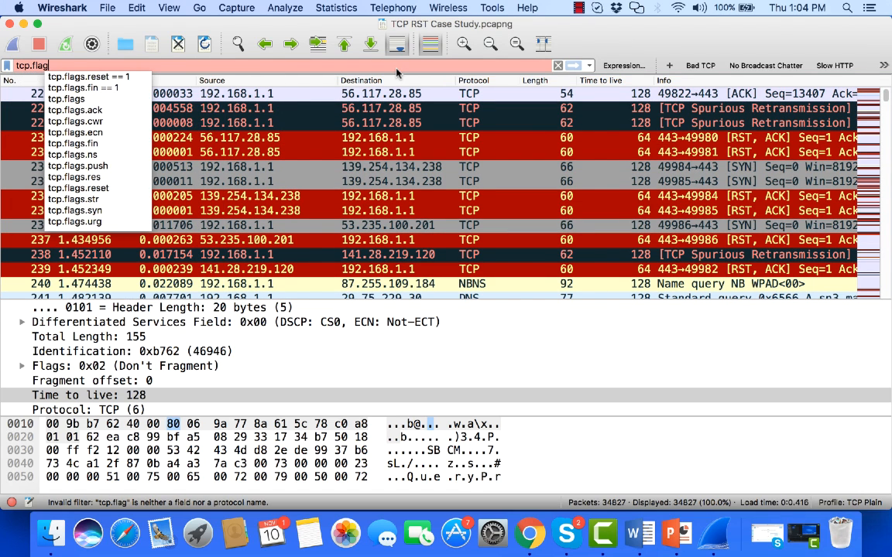
click(89, 75)
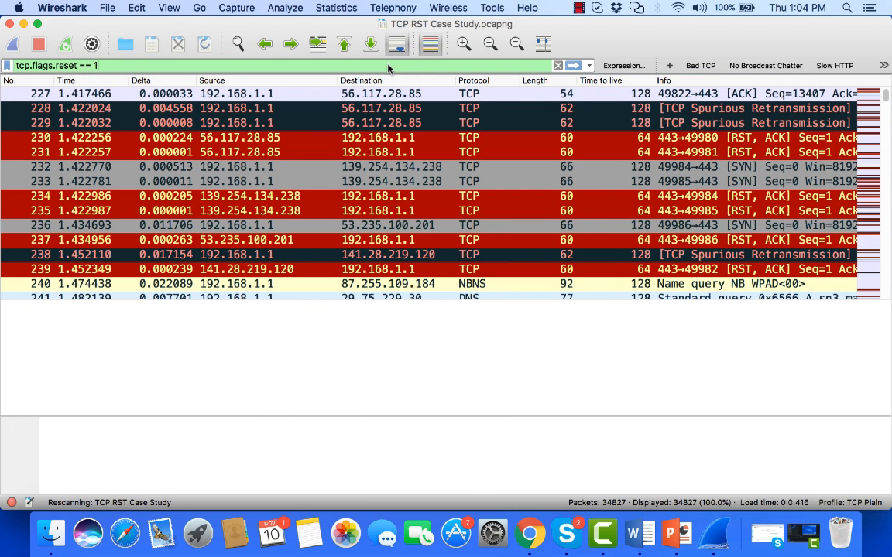
key(Return)
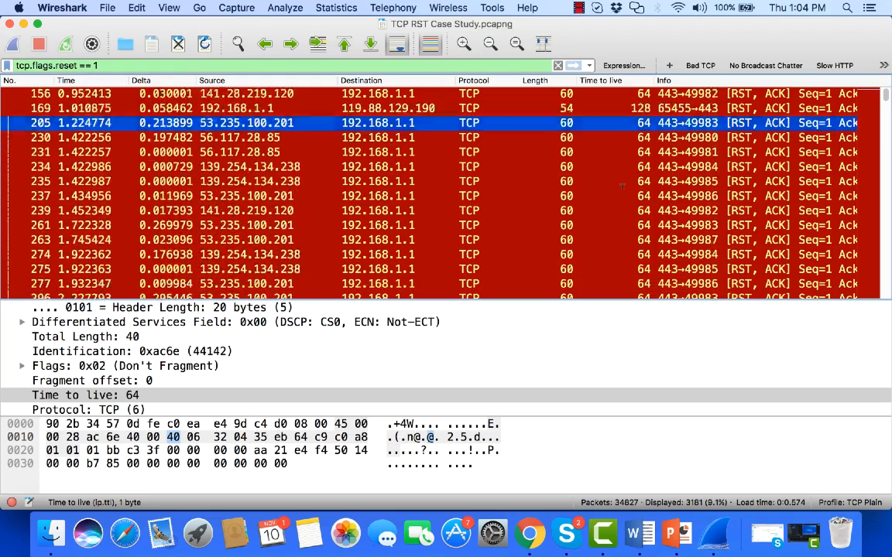
scroll(down, 3)
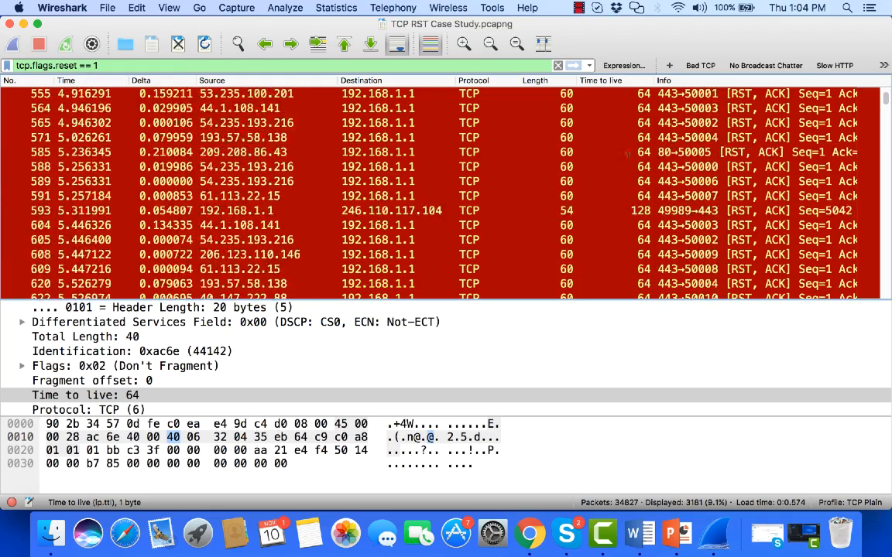
scroll(down, 3)
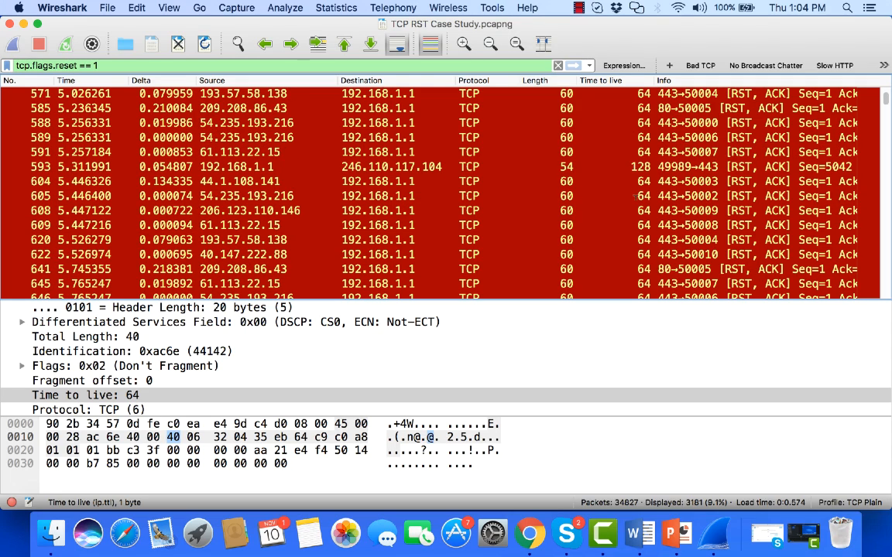
scroll(down, 3)
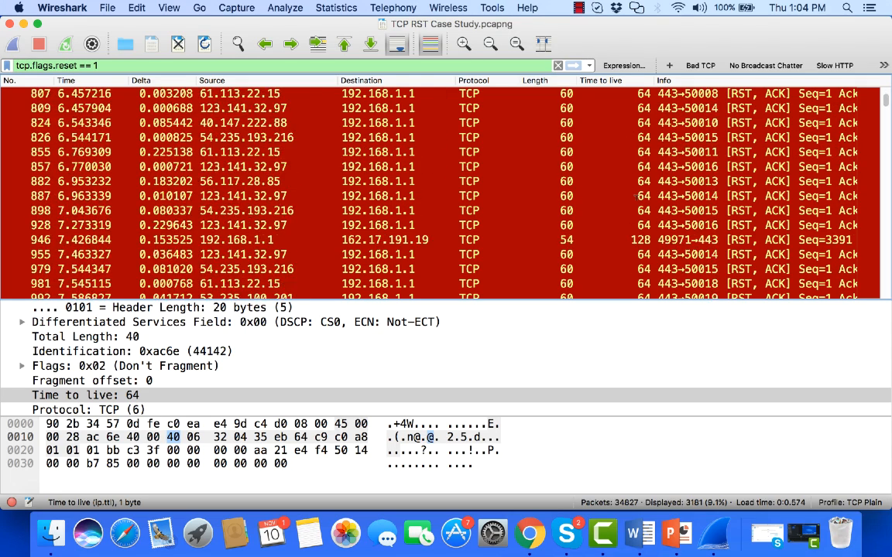
scroll(down, 3)
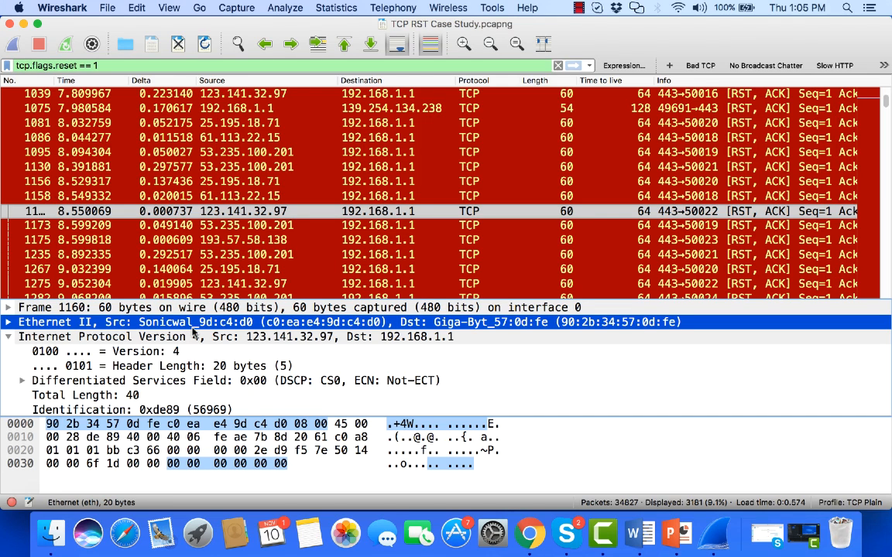
mouse_move(646, 200)
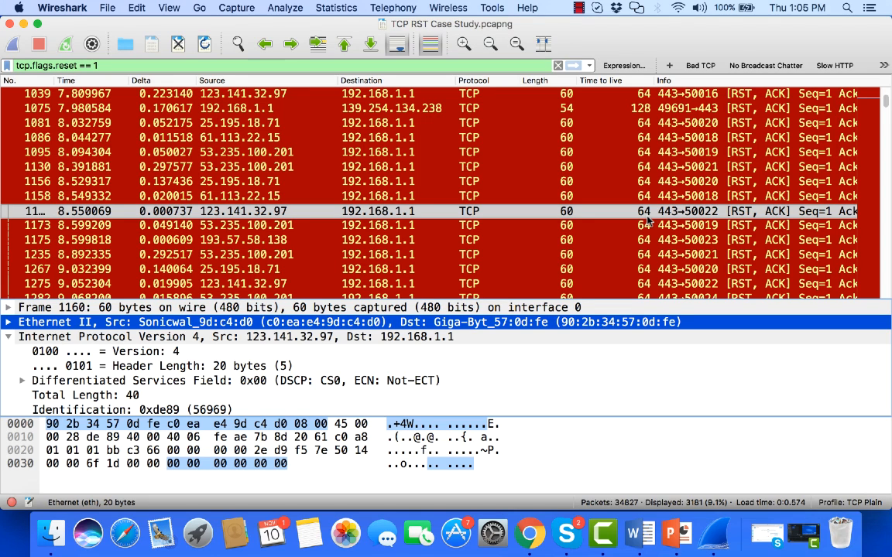
mouse_move(579, 103)
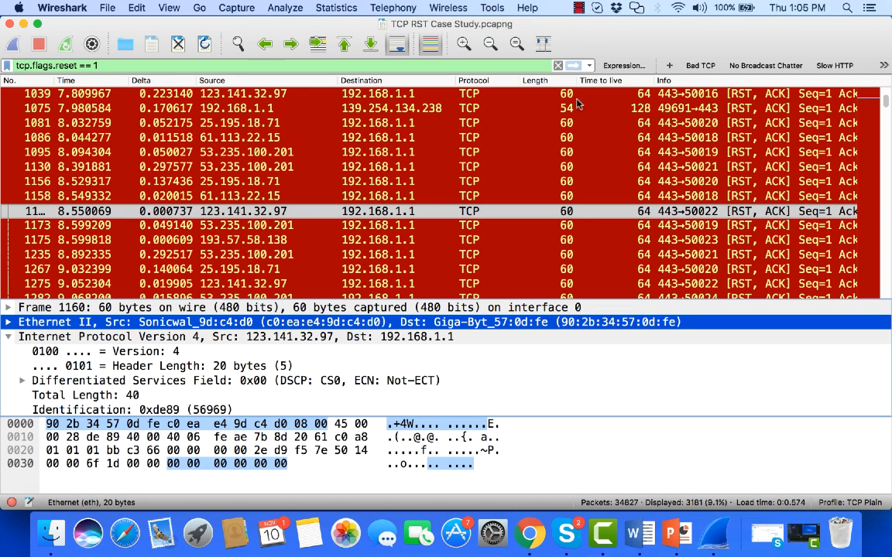